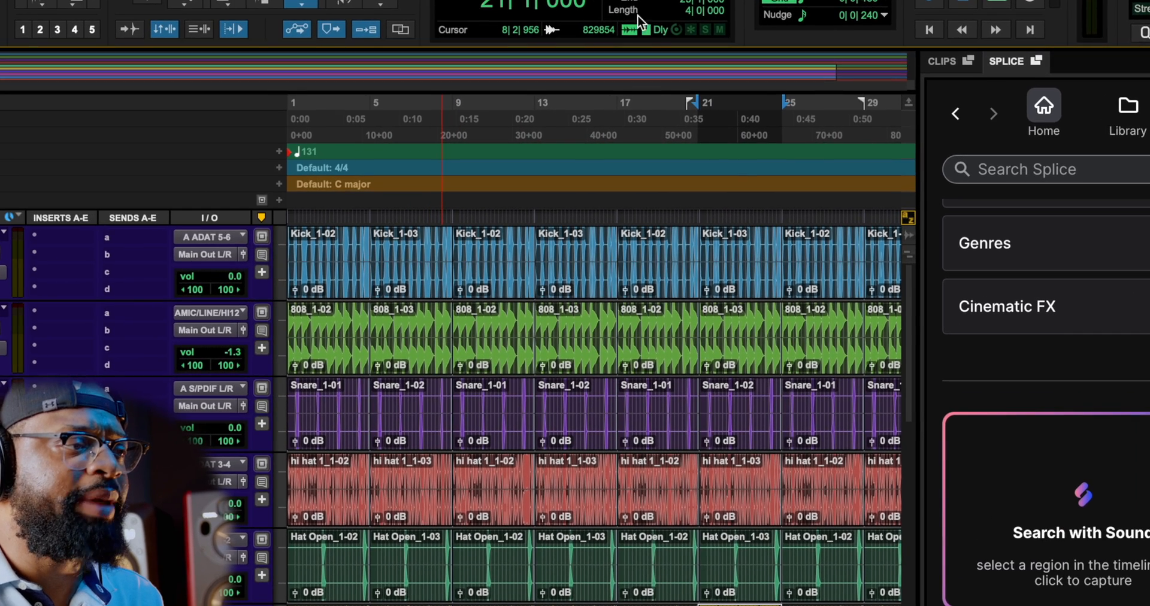
Step: Scroll the Edit window down to reach the empty Splice track
{"action": "scroll", "scroll_direction": "down", "scroll_amount": 3}
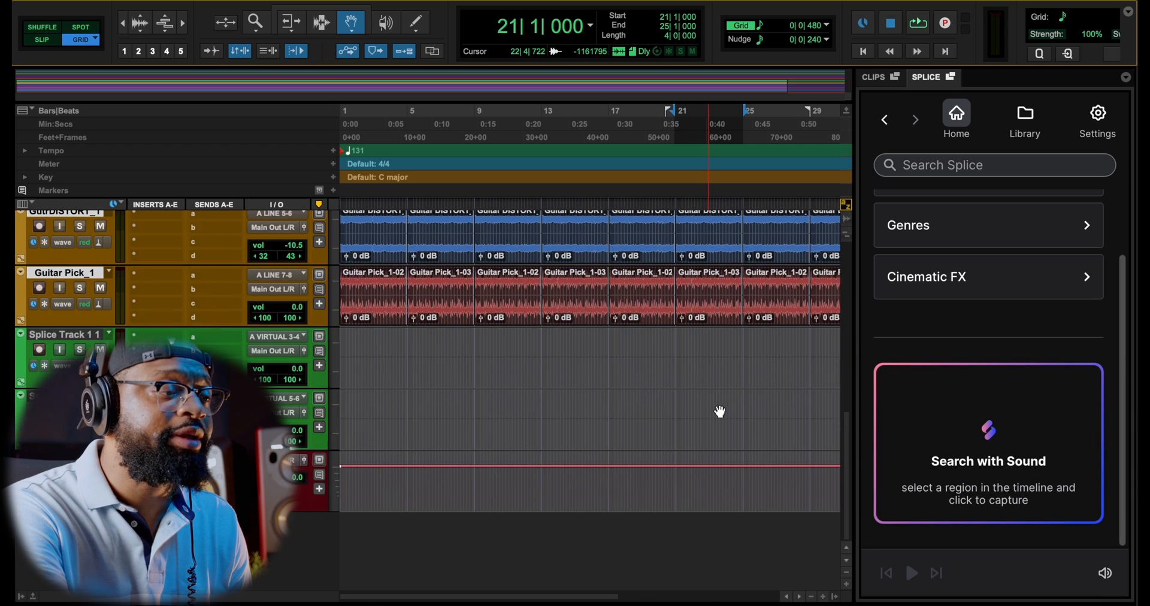
{"action": "scroll", "scroll_direction": "down", "scroll_amount": 3}
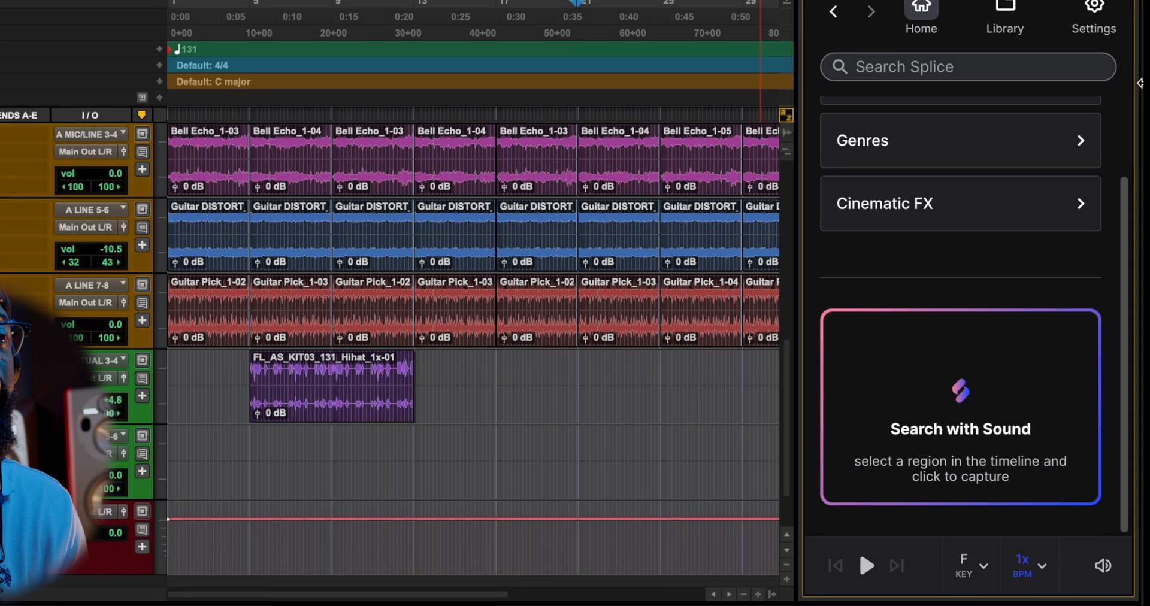
{"action": "left_click", "coordinate": [1004, 17]}
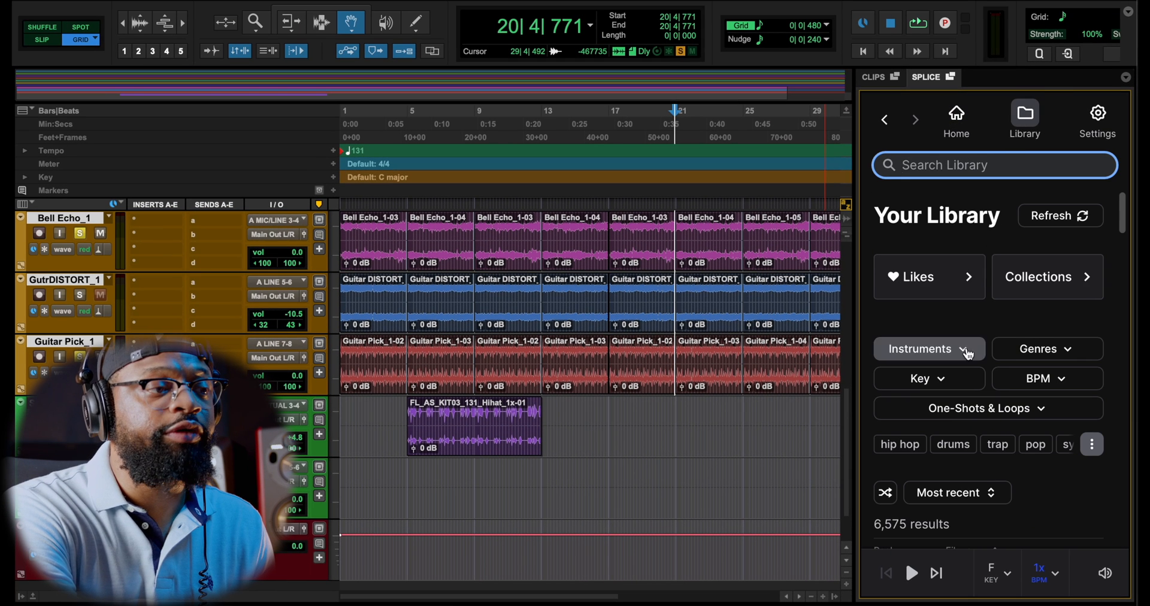
{"action": "left_click", "coordinate": [913, 277]}
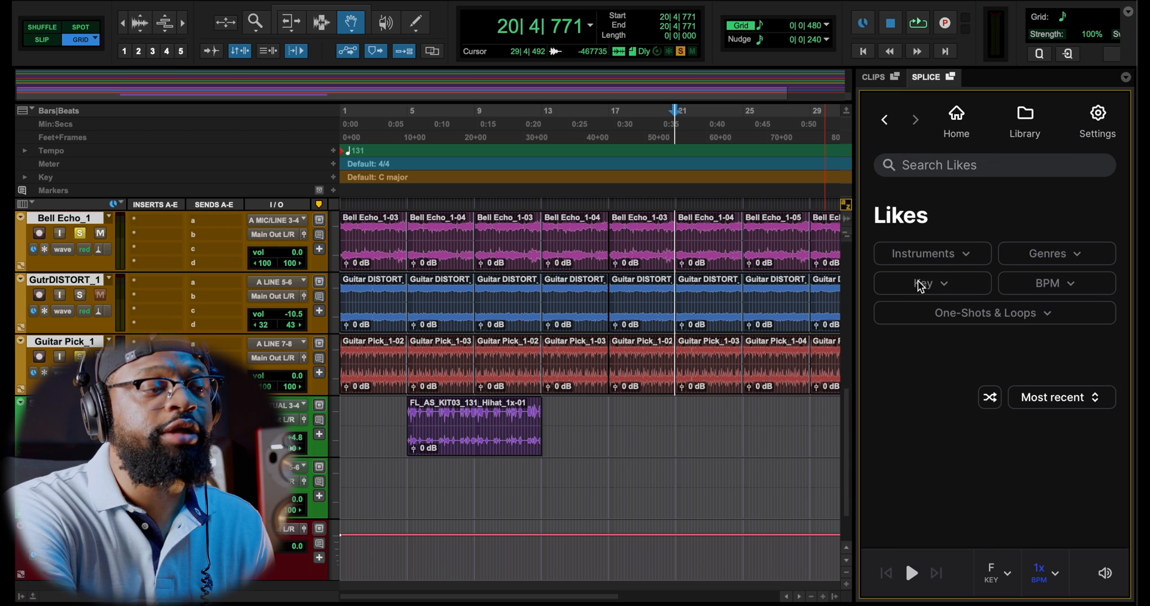
{"action": "left_click", "coordinate": [885, 119]}
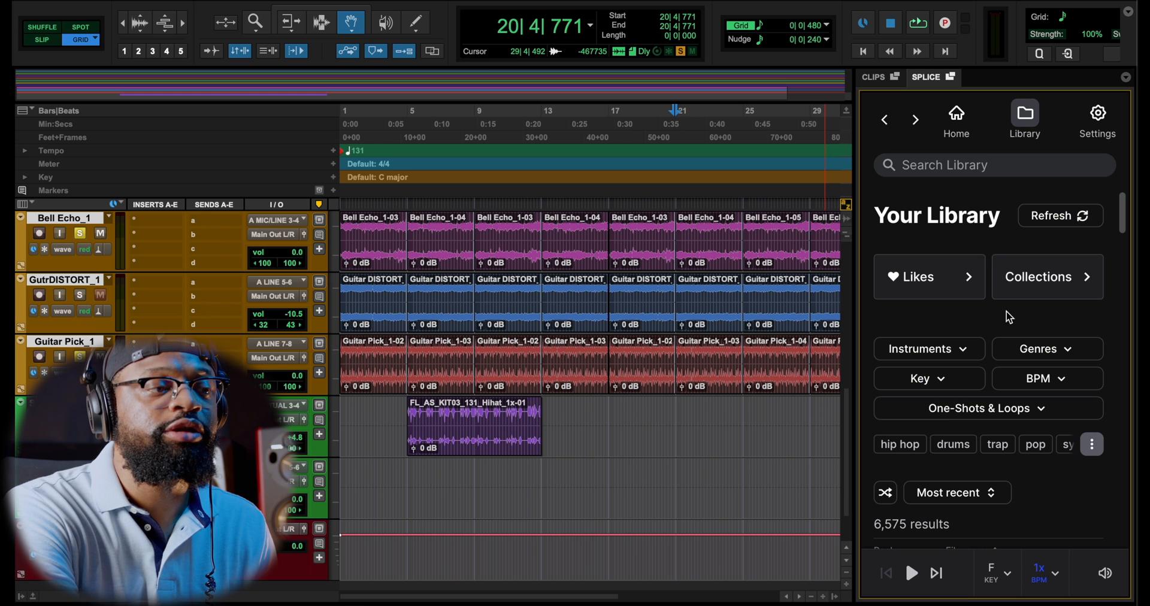
{"action": "left_click", "coordinate": [912, 276]}
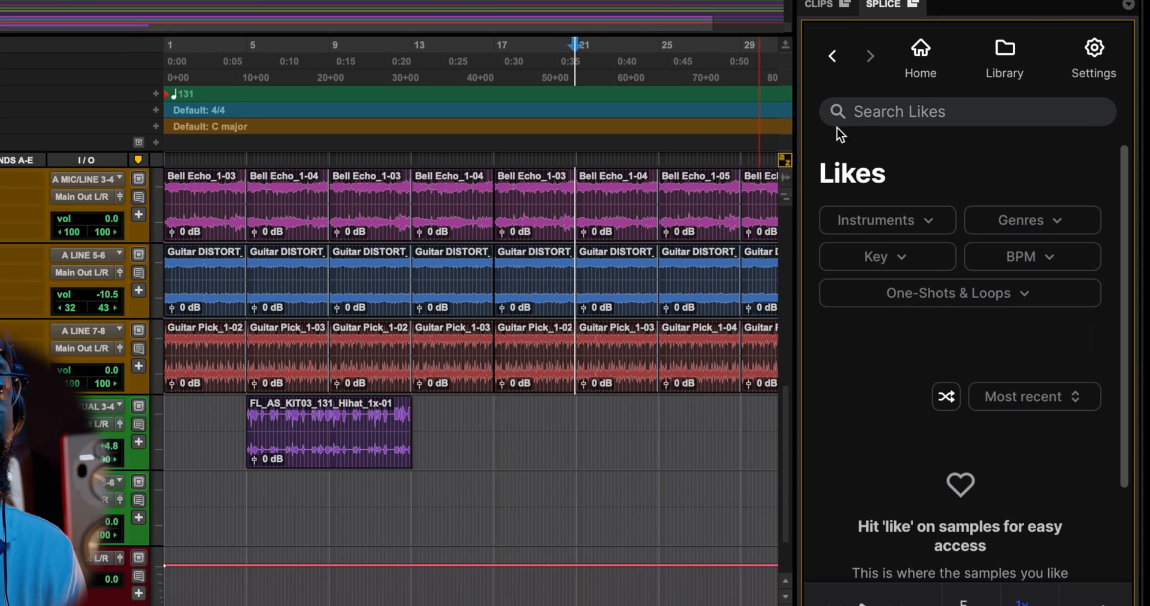
{"action": "left_click", "coordinate": [1004, 58]}
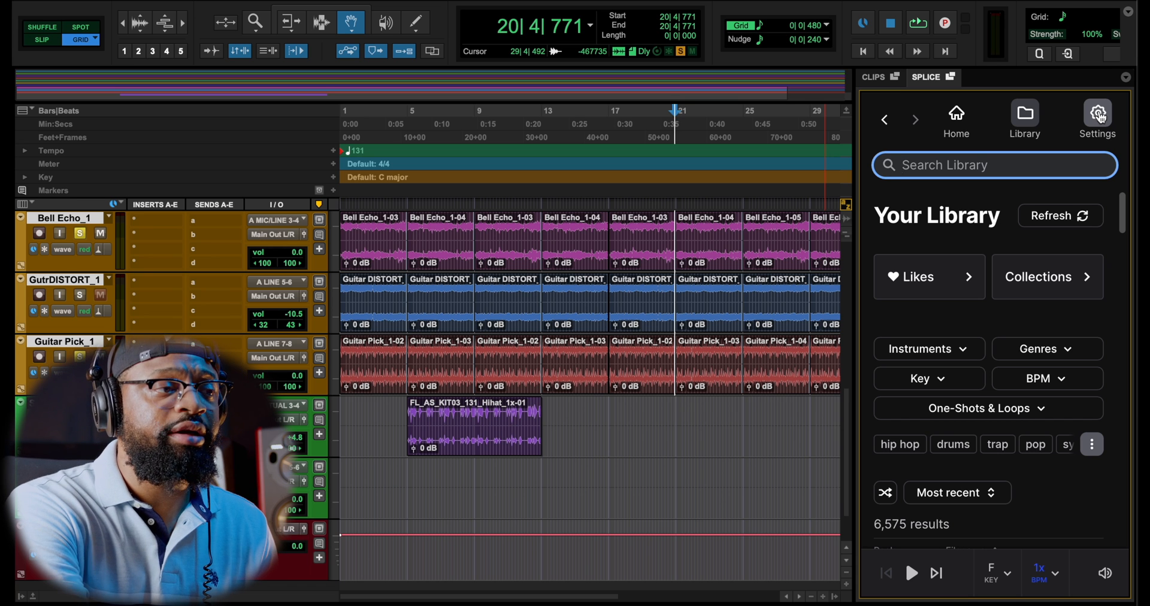
{"action": "scroll", "scroll_direction": "down", "scroll_amount": 3}
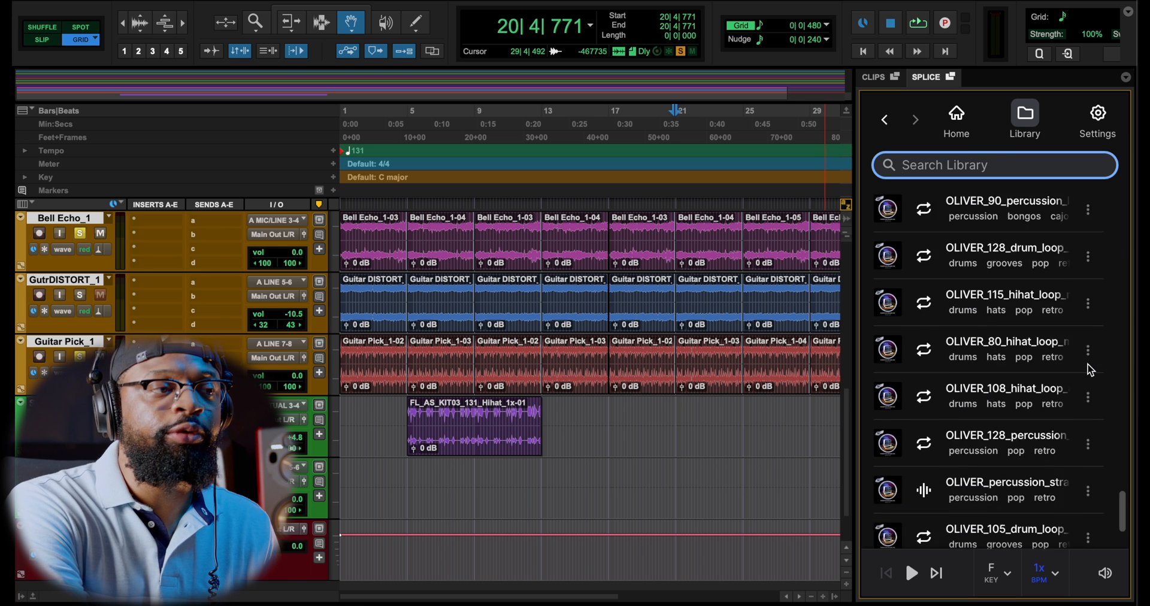
{"action": "scroll", "scroll_direction": "down", "scroll_amount": 3}
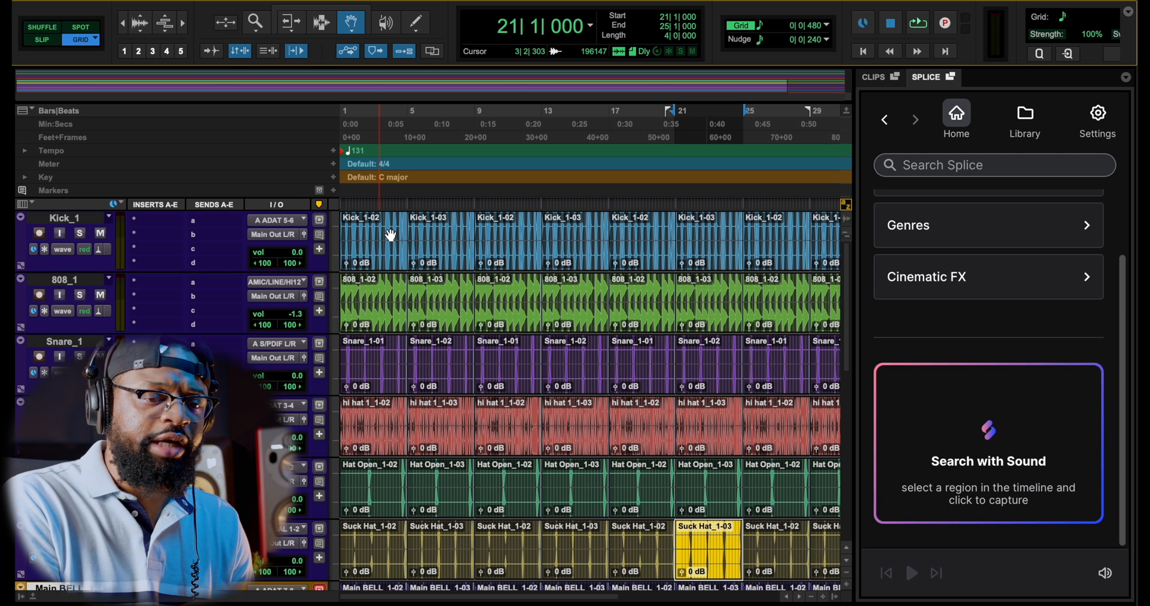
Step: Scroll the Edit window down toward the hi-hat clip on the Splice track
{"action": "scroll", "scroll_direction": "down", "scroll_amount": 3}
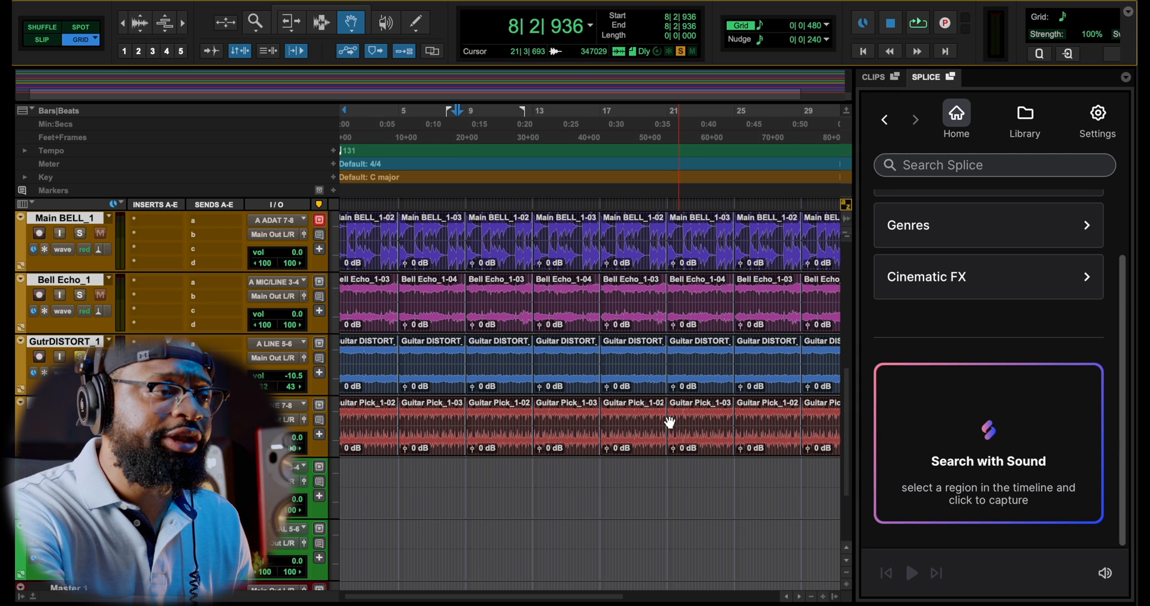
{"action": "left_click", "coordinate": [873, 77]}
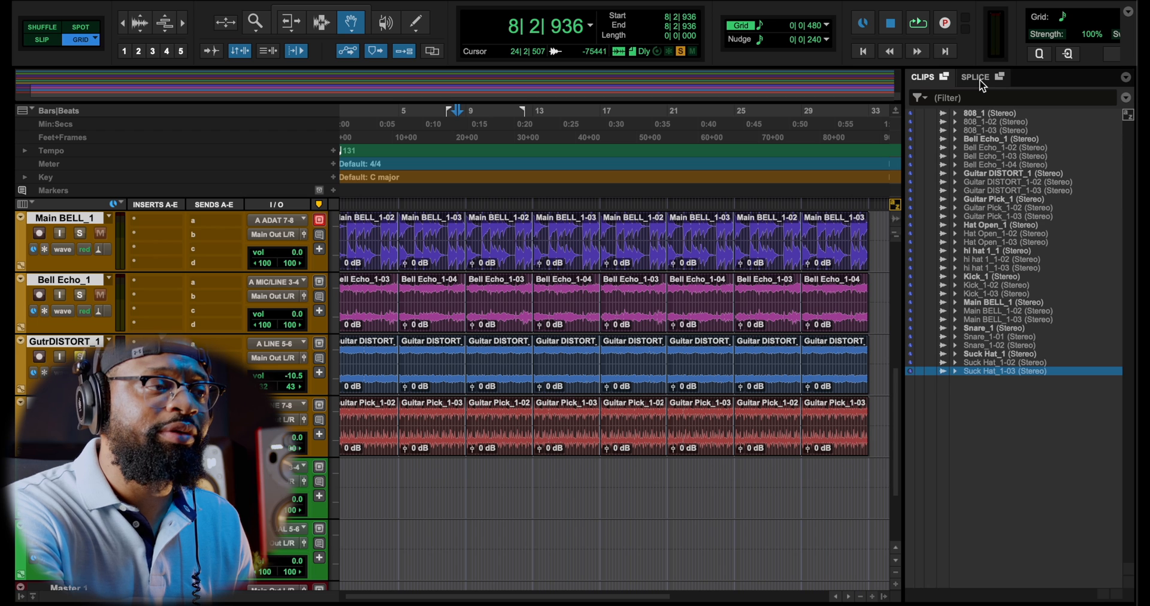
{"action": "left_click", "coordinate": [976, 76]}
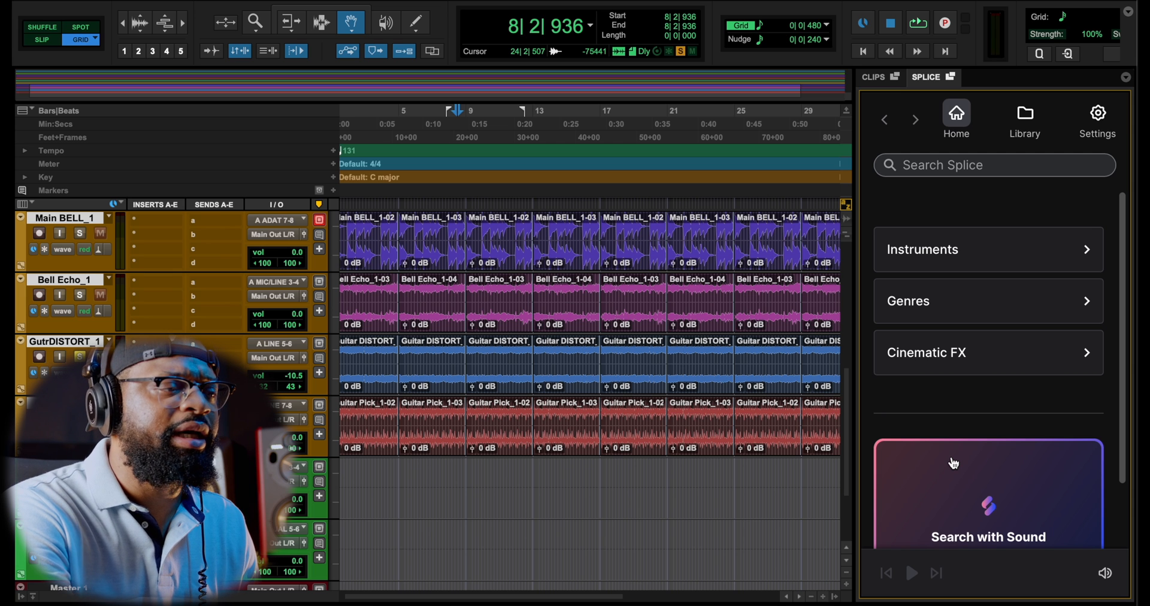
{"action": "mouse_move", "coordinate": [977, 404]}
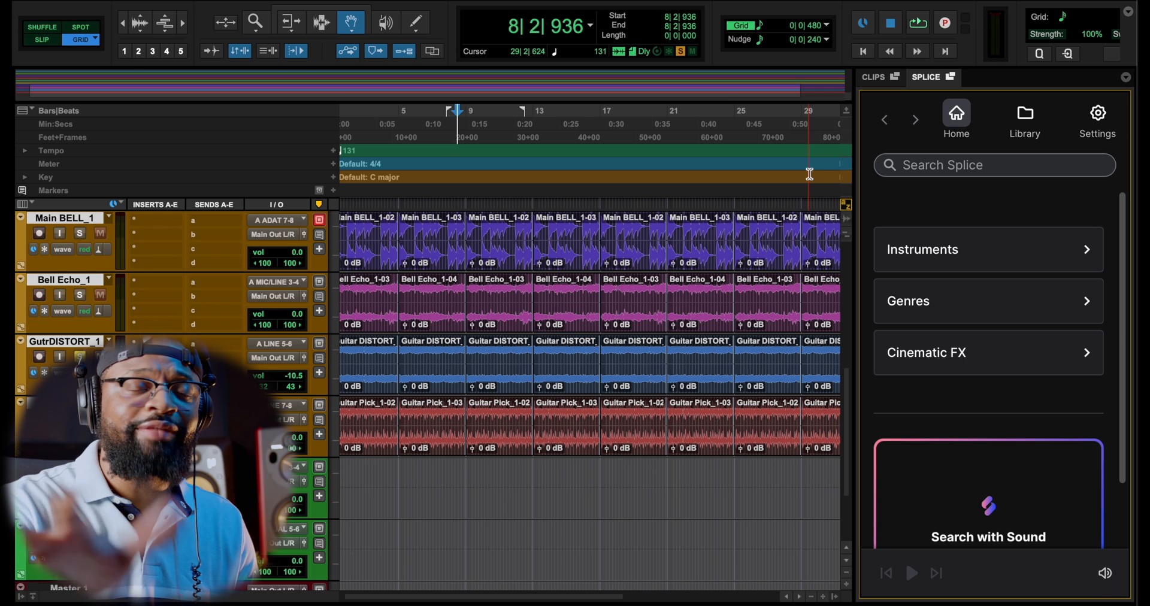
Step: Browse Splice Library, Home, then Instruments > Drums > Kicks to list 196,216 kick samples
{"action": "left_click", "coordinate": [1025, 114]}
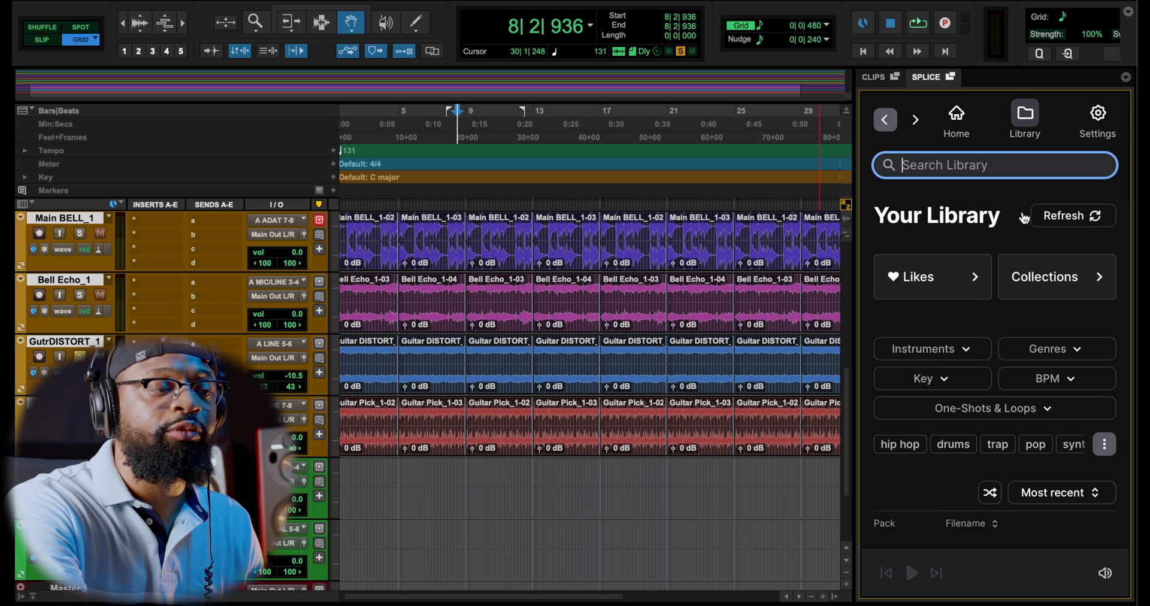
{"action": "left_click", "coordinate": [956, 114]}
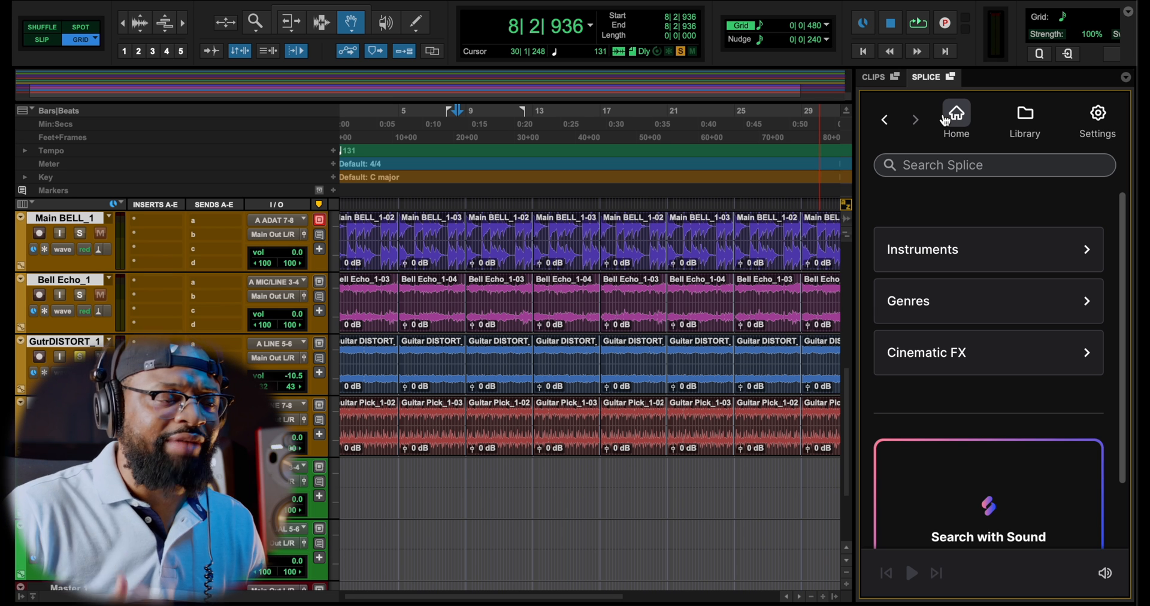
{"action": "mouse_move", "coordinate": [996, 300]}
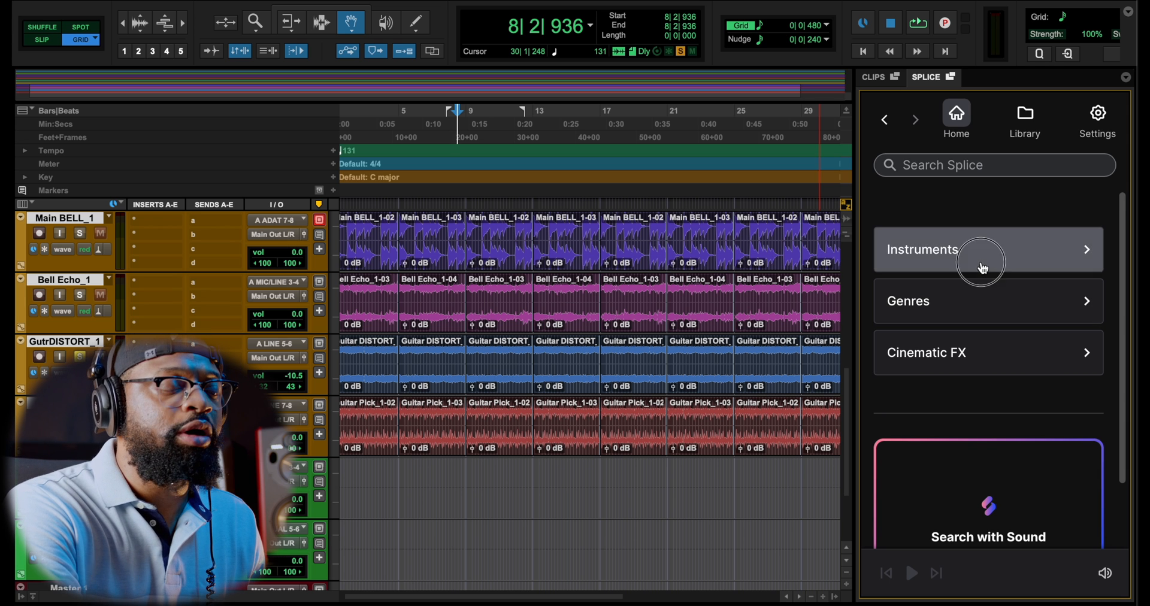
{"action": "left_click", "coordinate": [987, 249]}
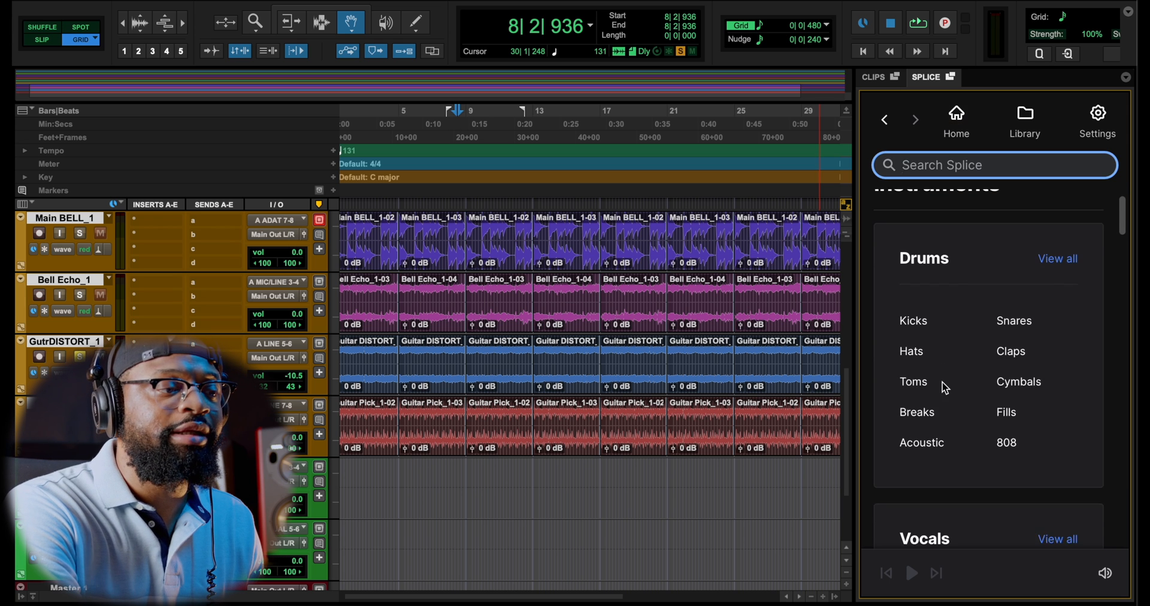
{"action": "scroll", "scroll_direction": "down", "scroll_amount": 3}
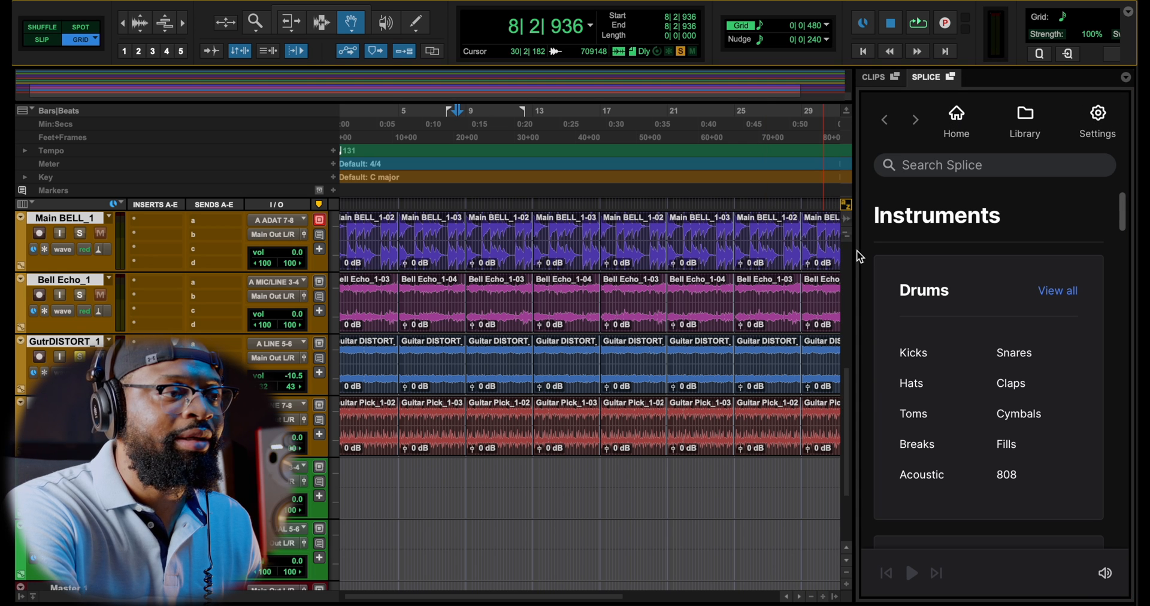
{"action": "mouse_move", "coordinate": [1050, 278]}
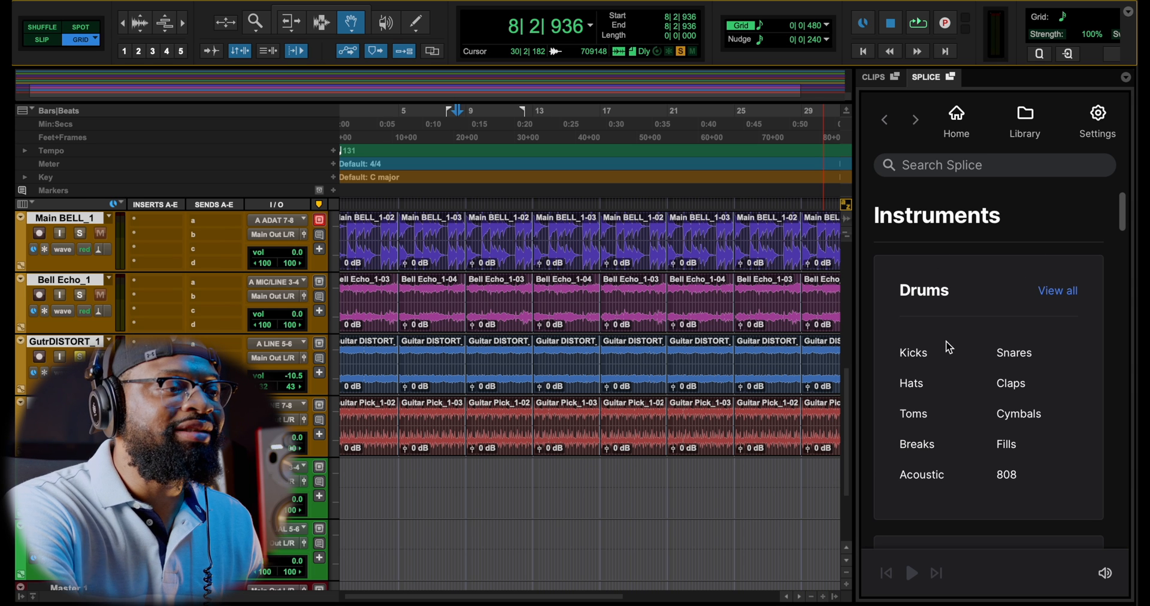
{"action": "left_click", "coordinate": [912, 352]}
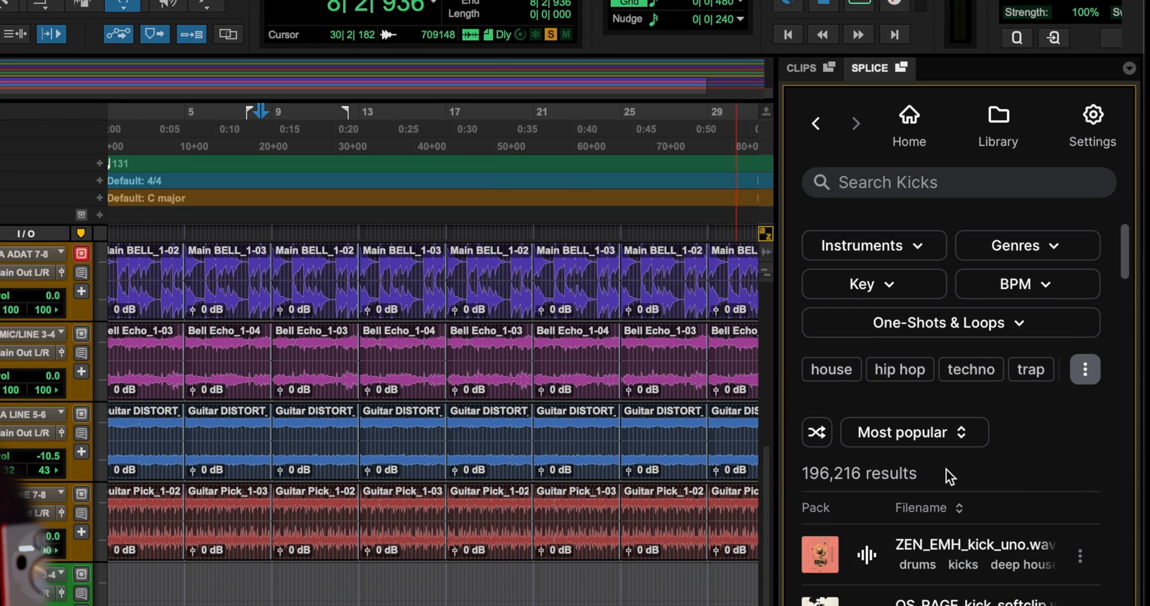
Step: Clear the kick search and set Splice filters to hats and hip hop
{"action": "scroll", "scroll_direction": "down", "scroll_amount": 3}
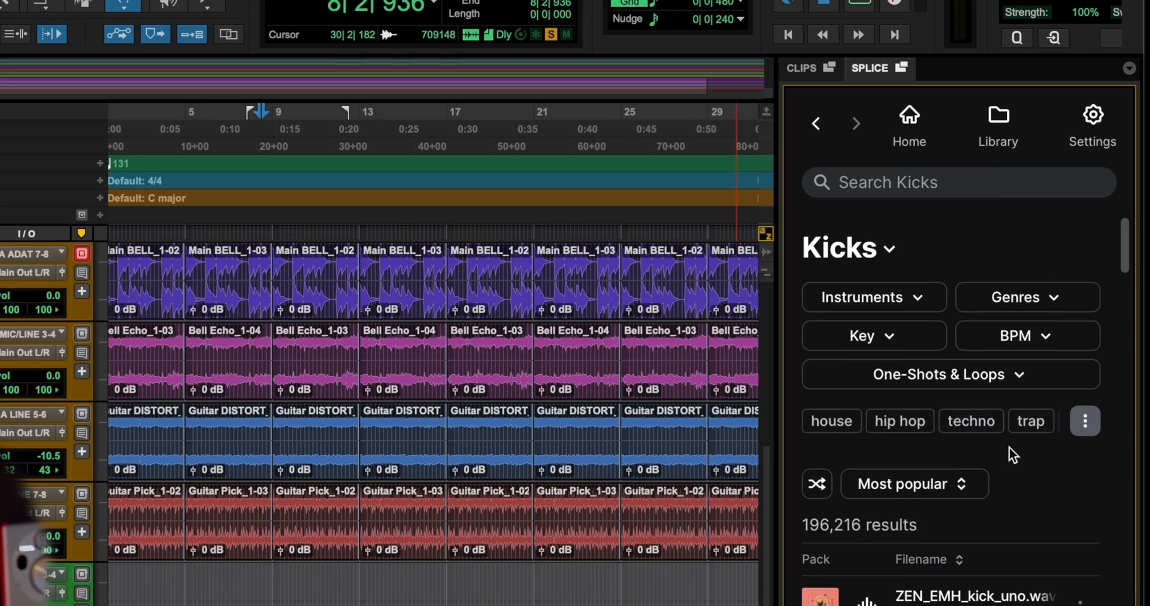
{"action": "left_click", "coordinate": [815, 123]}
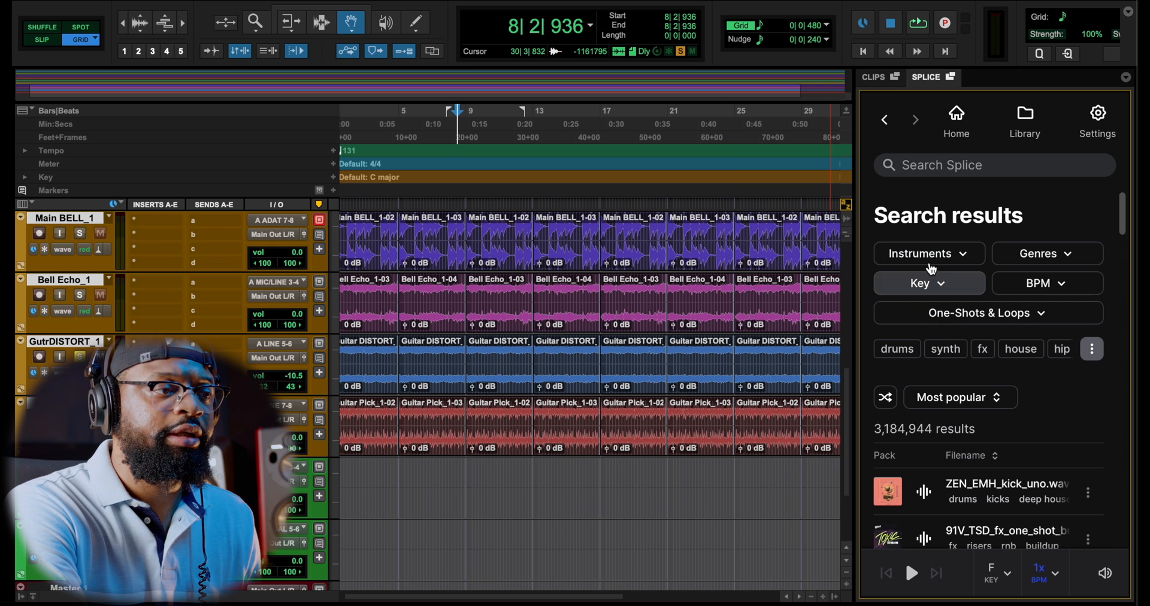
{"action": "left_click", "coordinate": [929, 253]}
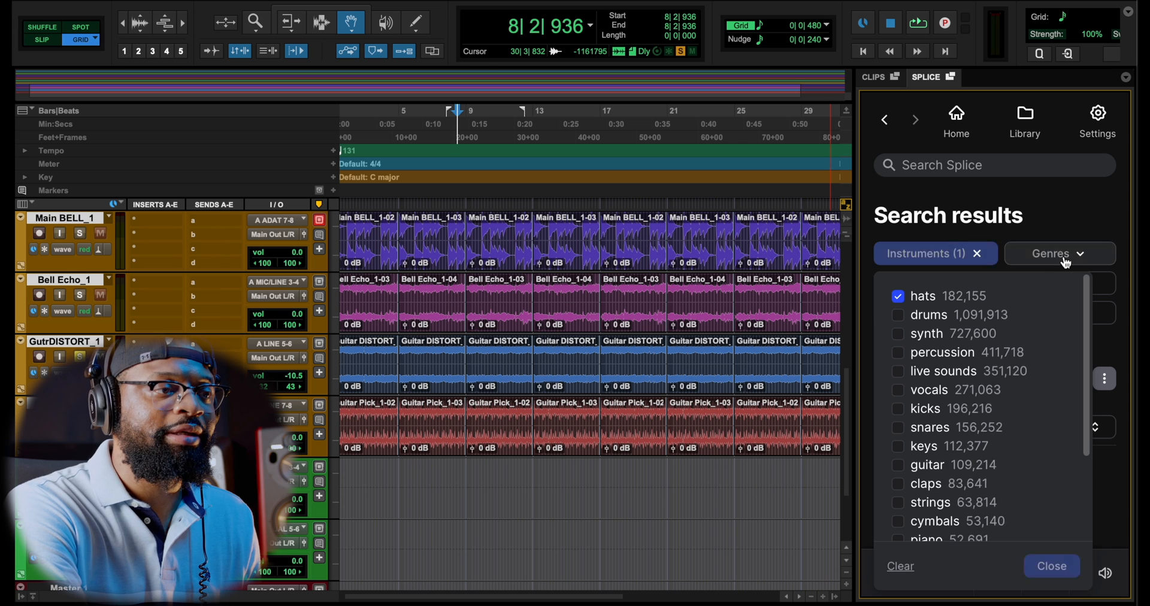
{"action": "left_click", "coordinate": [1054, 253]}
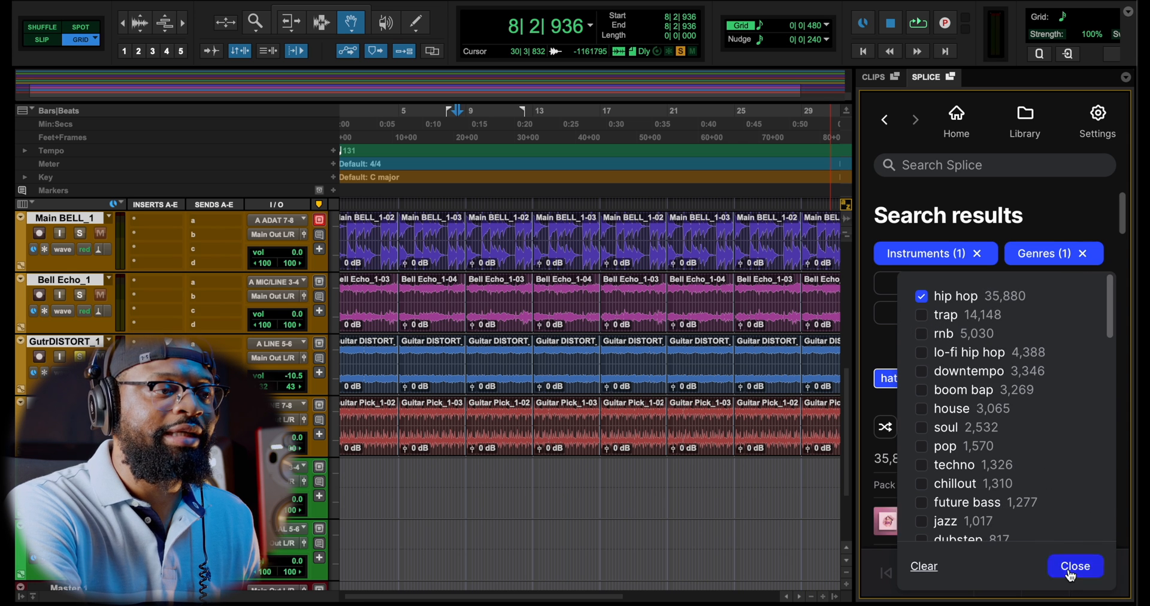
Step: Set the BPM filter to exactly 131 and restrict results to Loops
{"action": "left_click", "coordinate": [1037, 284]}
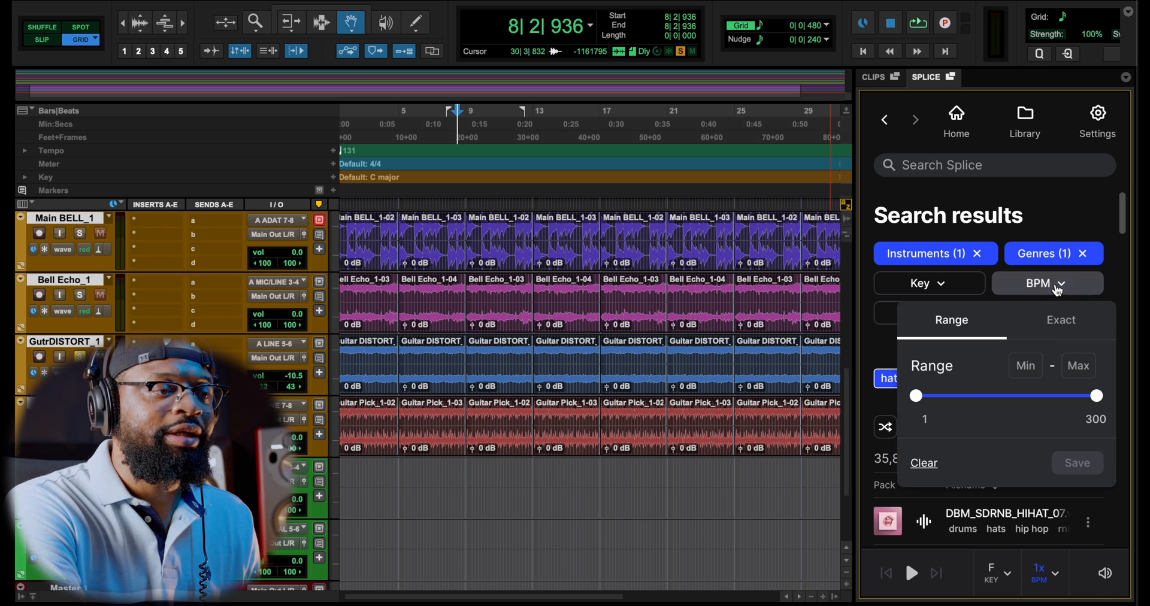
{"action": "left_click", "coordinate": [1060, 320]}
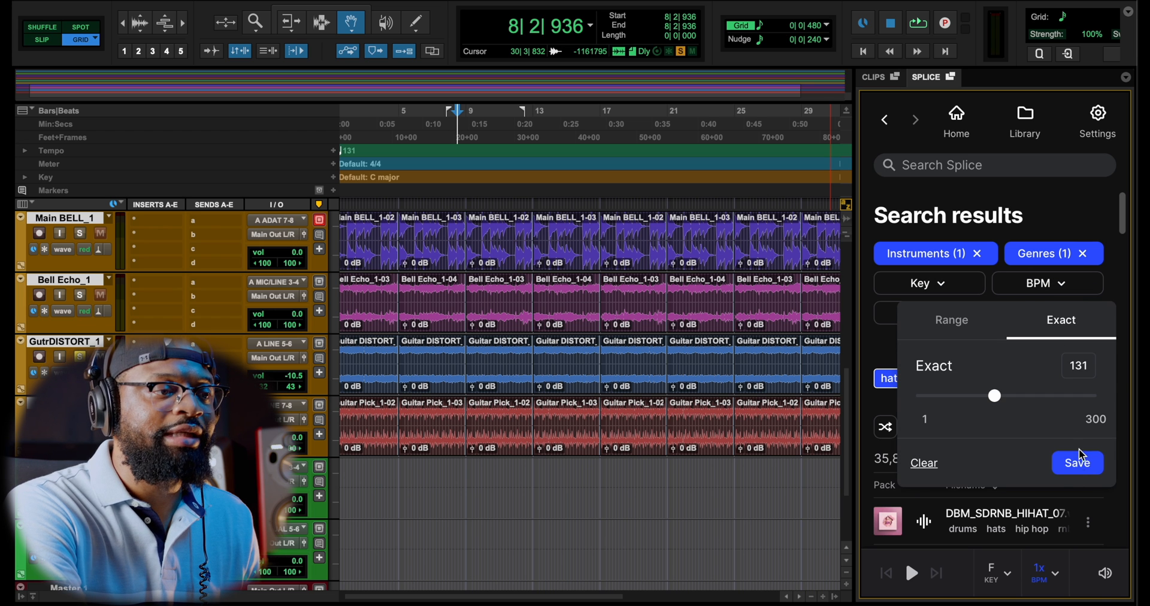
{"action": "left_click", "coordinate": [1077, 463]}
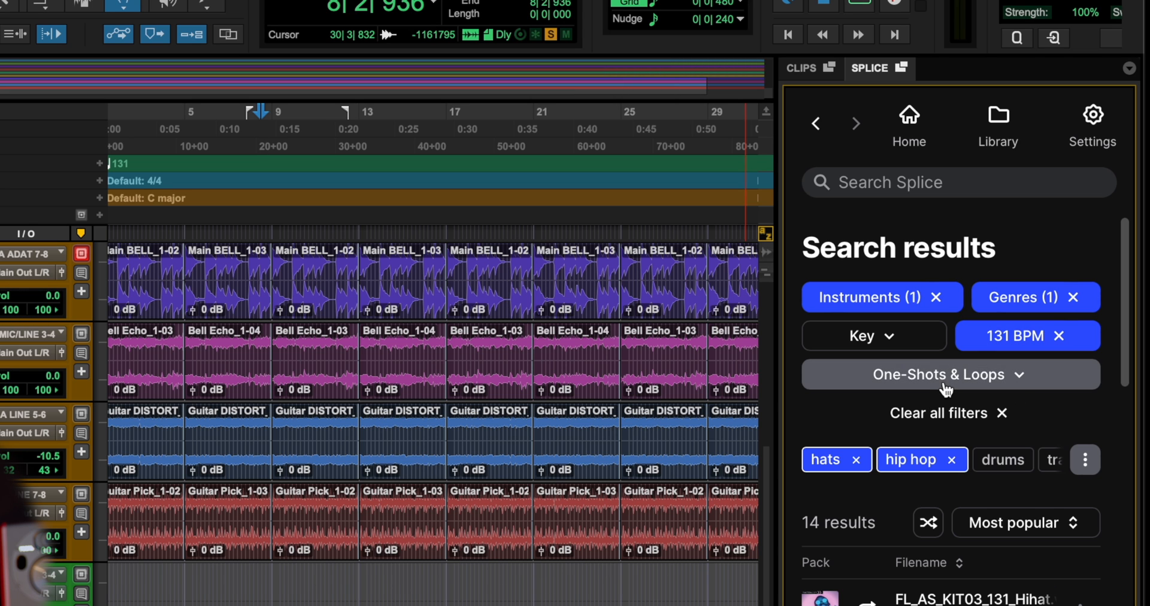
{"action": "left_click", "coordinate": [946, 374]}
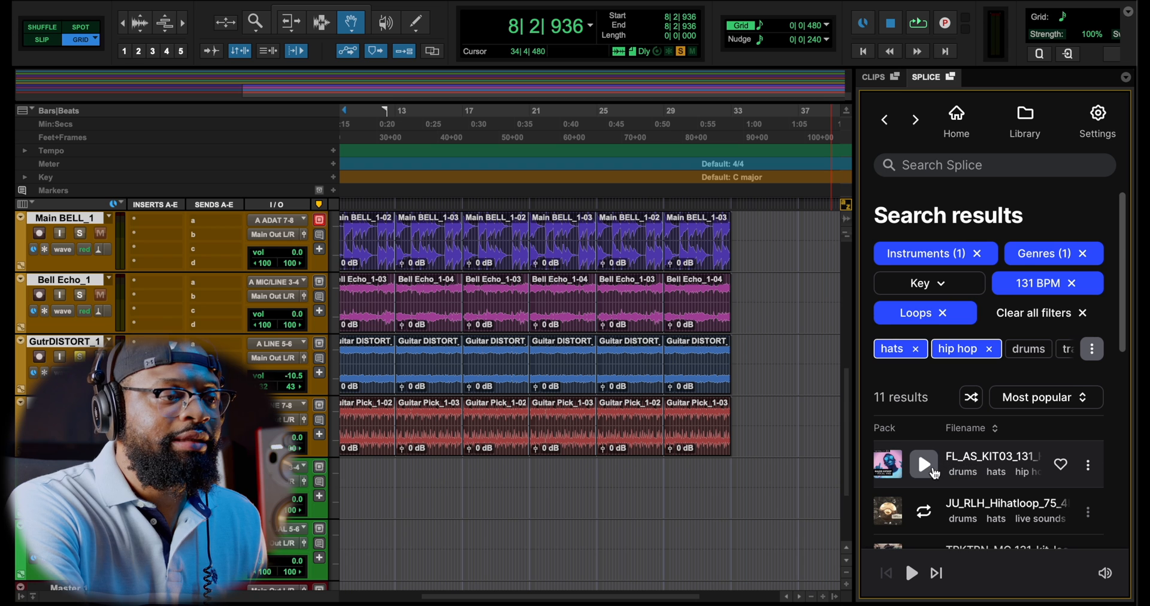
Step: Preview the first hi-hat result, then drag it onto the empty track at bar 5
{"action": "left_click", "coordinate": [924, 465]}
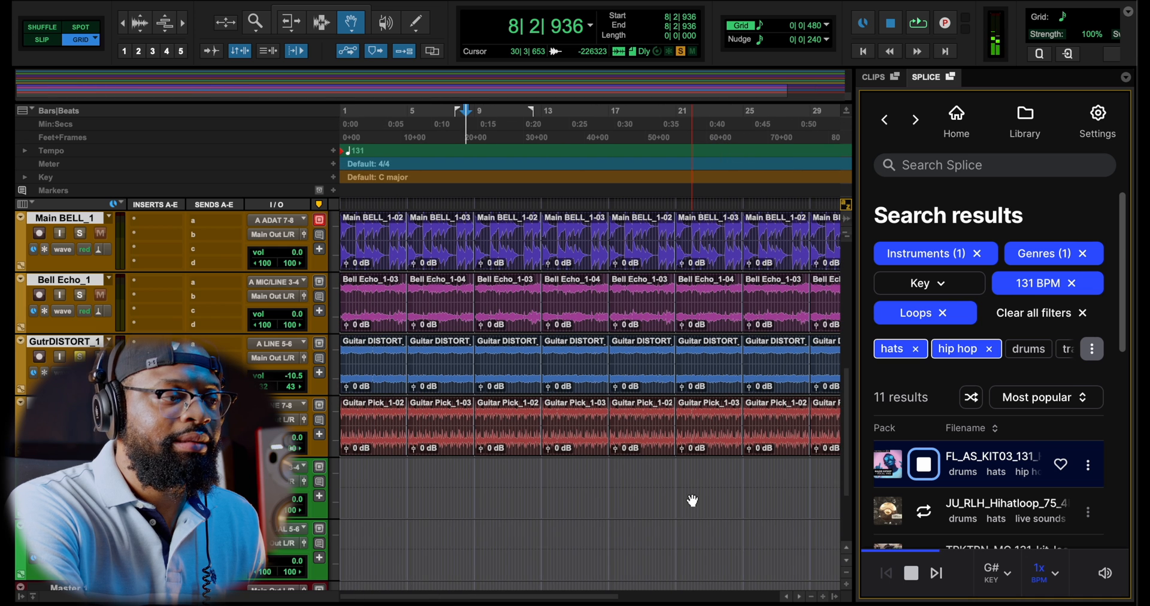
{"action": "left_click", "coordinate": [922, 464]}
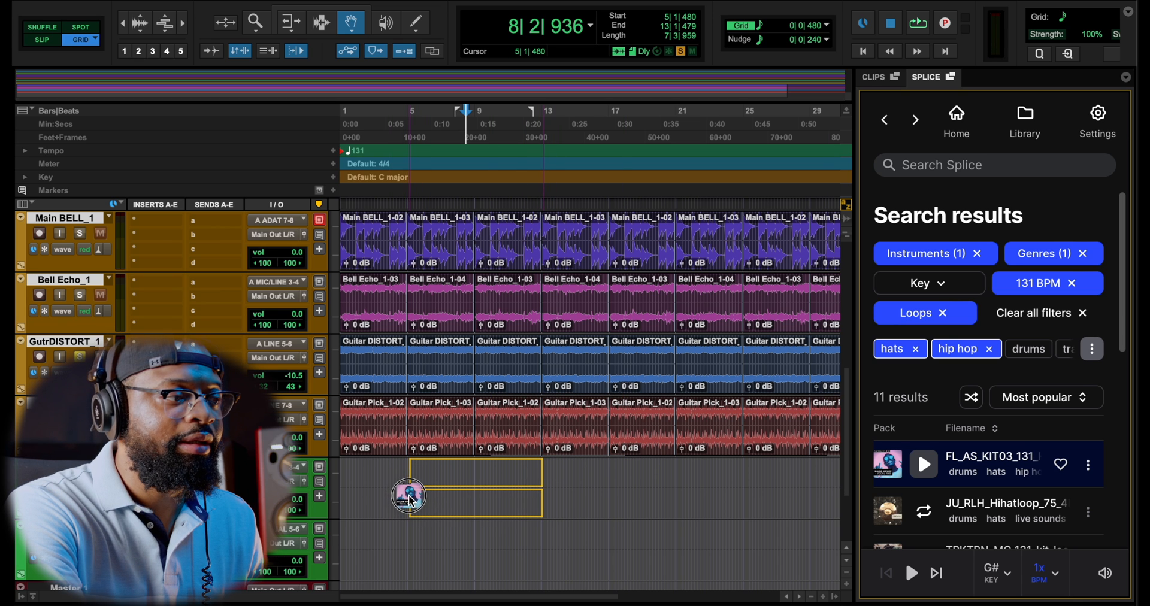
{"action": "left_click_drag", "start_coordinate": [408, 496], "coordinate": [474, 488]}
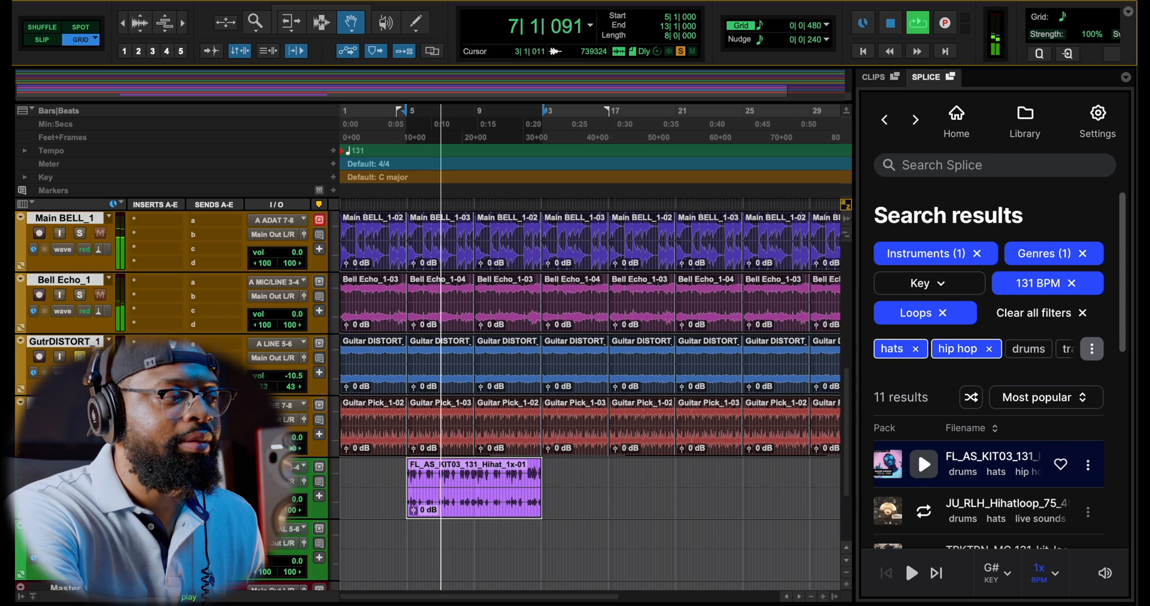
{"action": "left_click", "coordinate": [79, 294]}
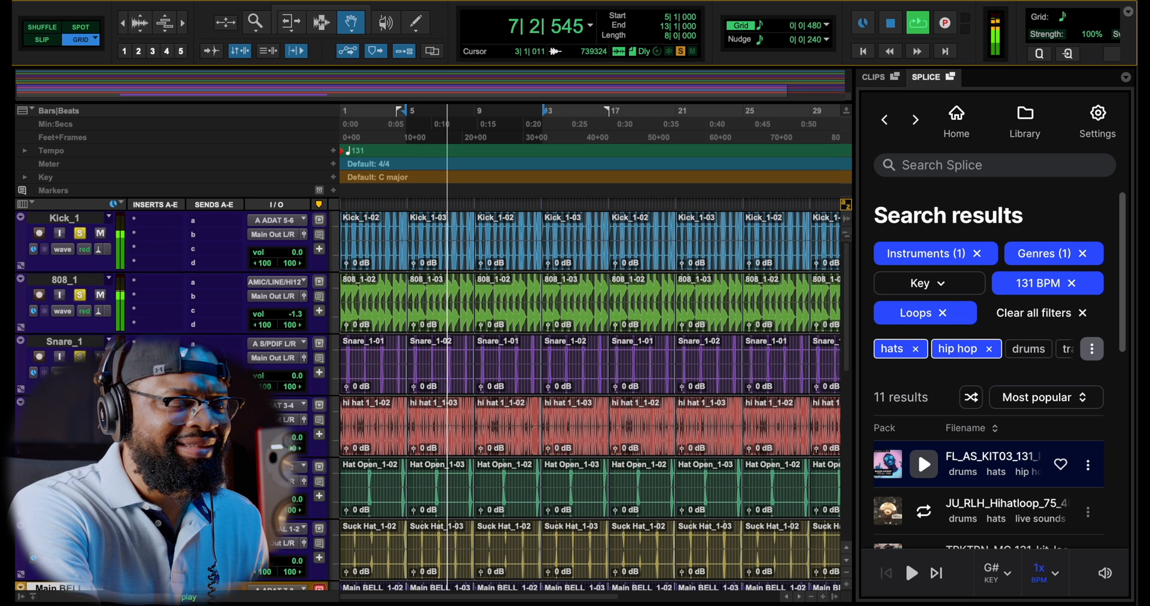
Step: Stop playback, preview the second hi-hat loop, and run Search with Sound on bars 17–25
{"action": "left_click", "coordinate": [923, 511]}
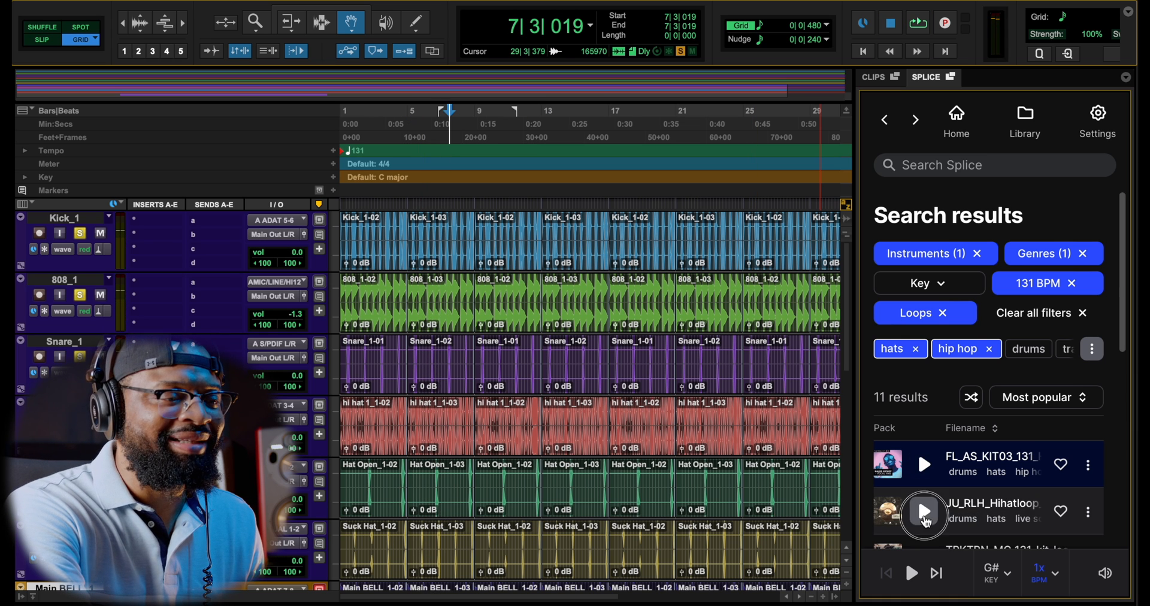
{"action": "left_click", "coordinate": [923, 514]}
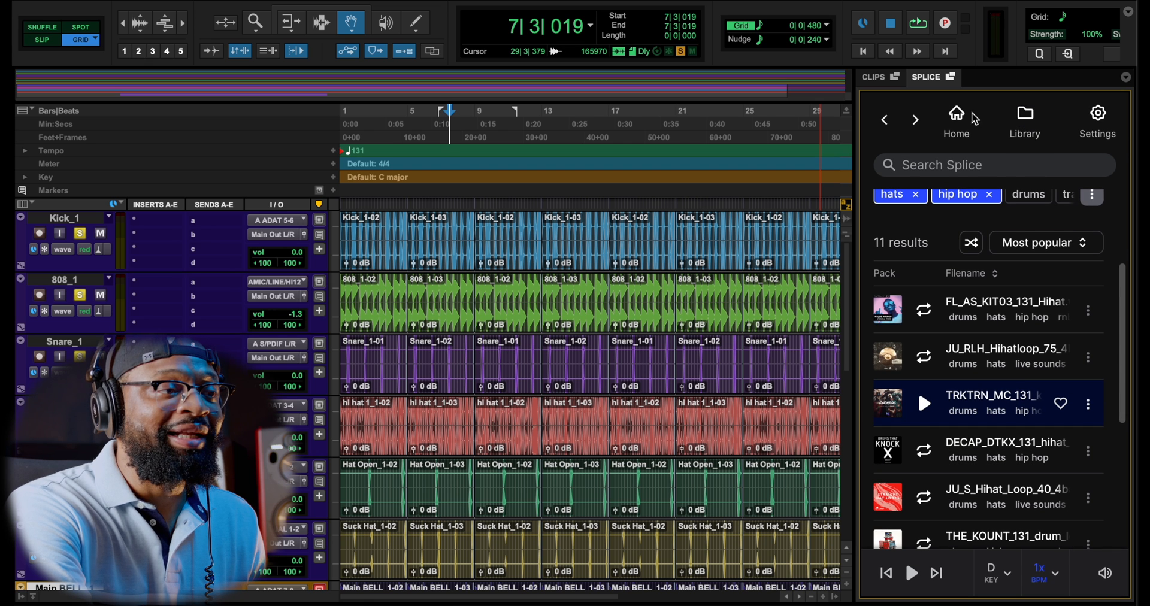
{"action": "scroll", "scroll_direction": "down", "scroll_amount": 3}
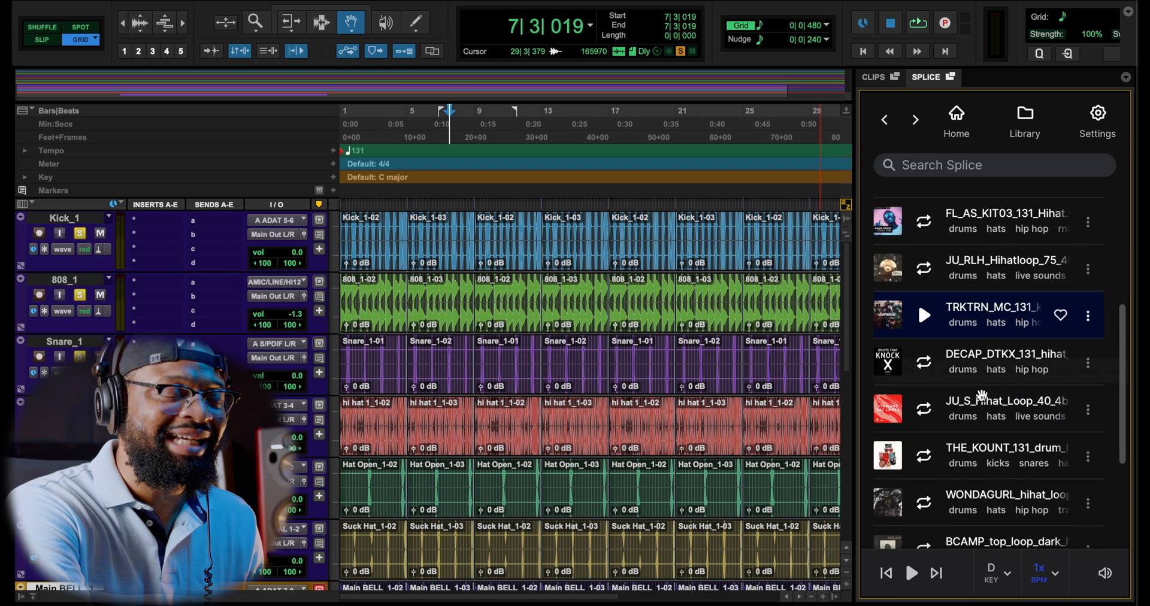
{"action": "left_click", "coordinate": [956, 118]}
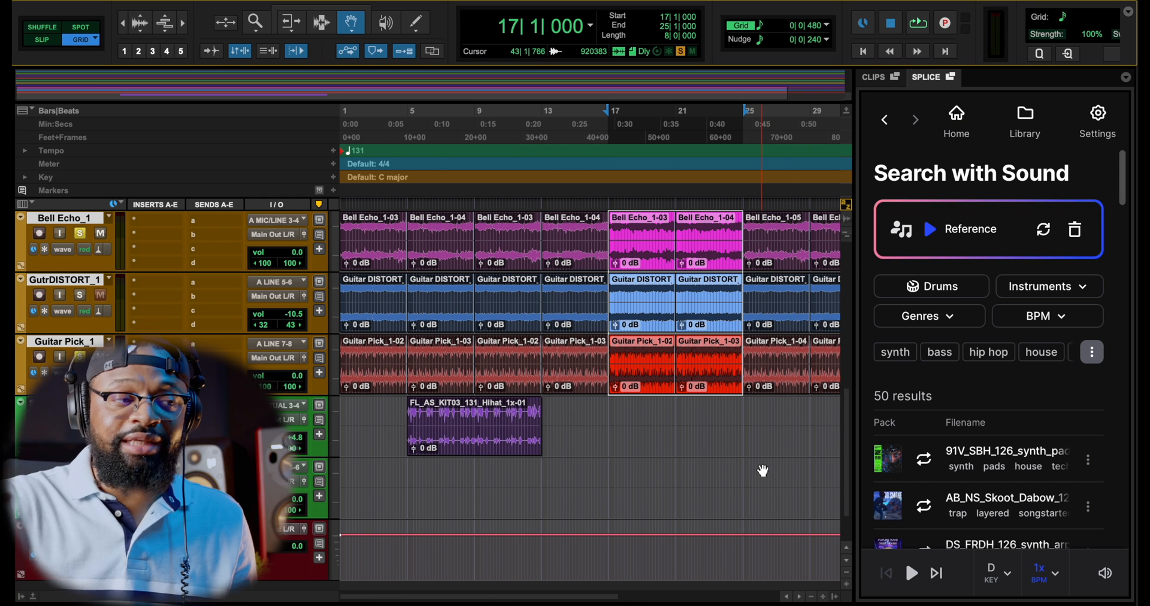
{"action": "left_click", "coordinate": [917, 22]}
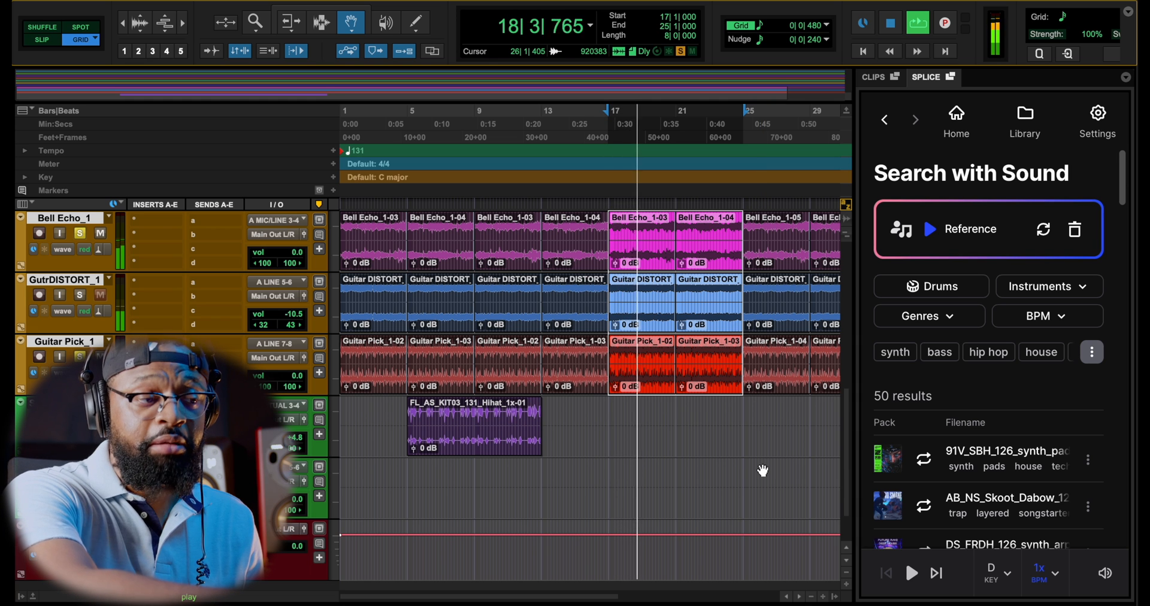
{"action": "left_click", "coordinate": [924, 458]}
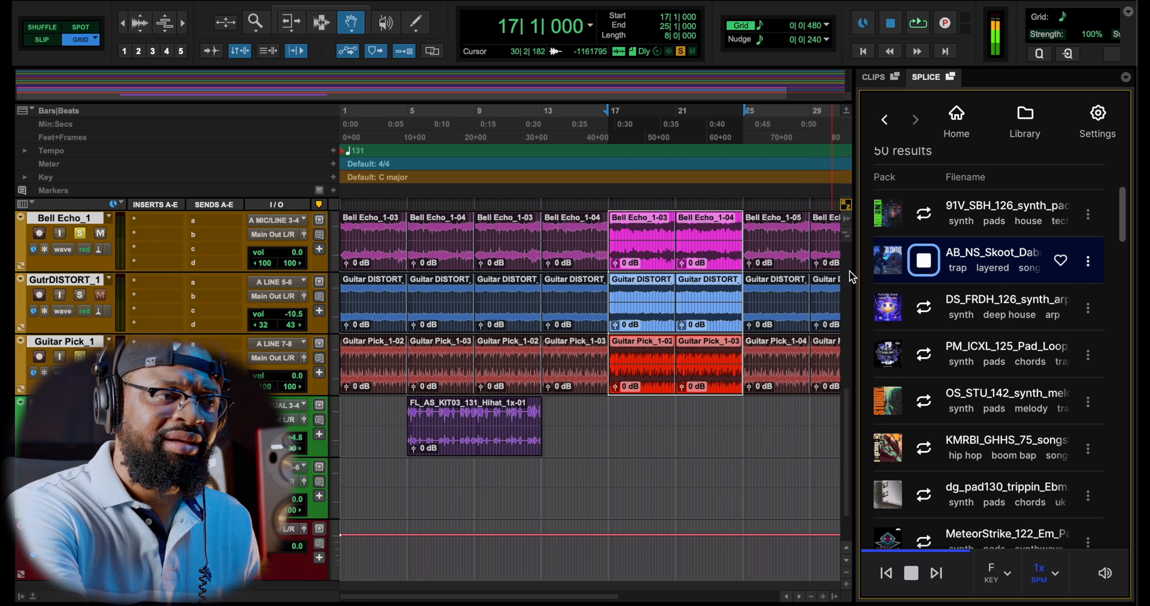
{"action": "left_click", "coordinate": [917, 22]}
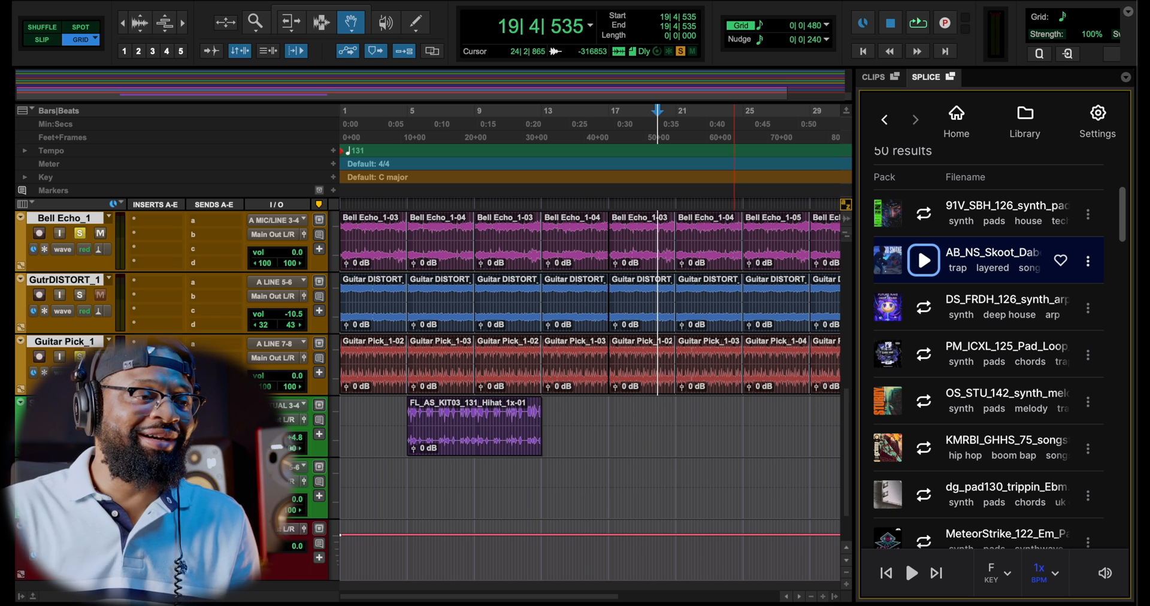
{"action": "left_click", "coordinate": [922, 306]}
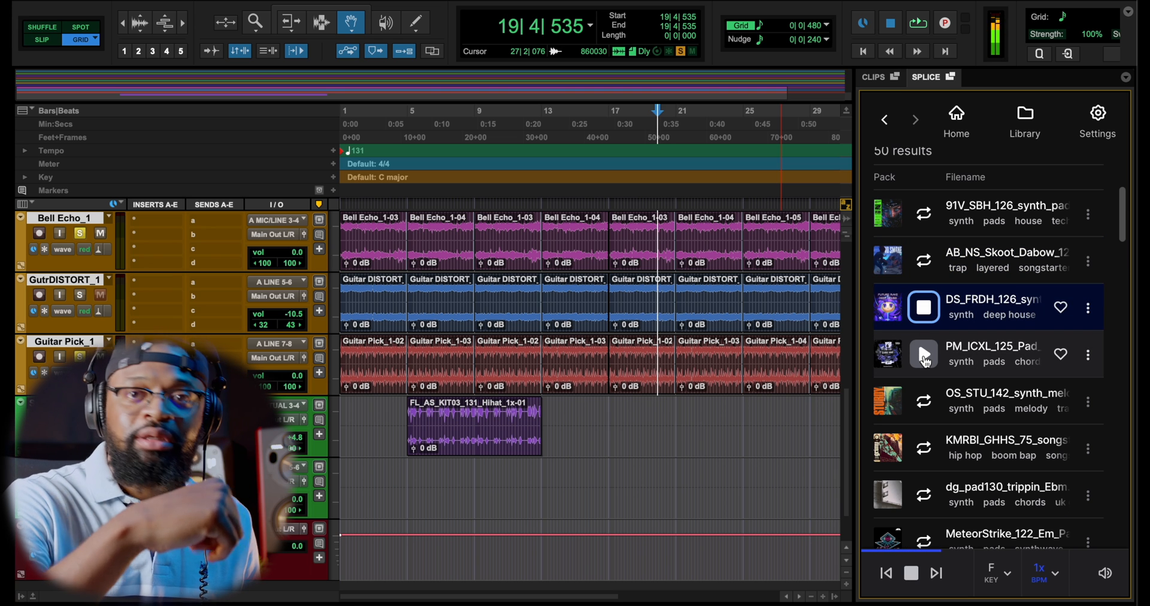
{"action": "left_click", "coordinate": [918, 23]}
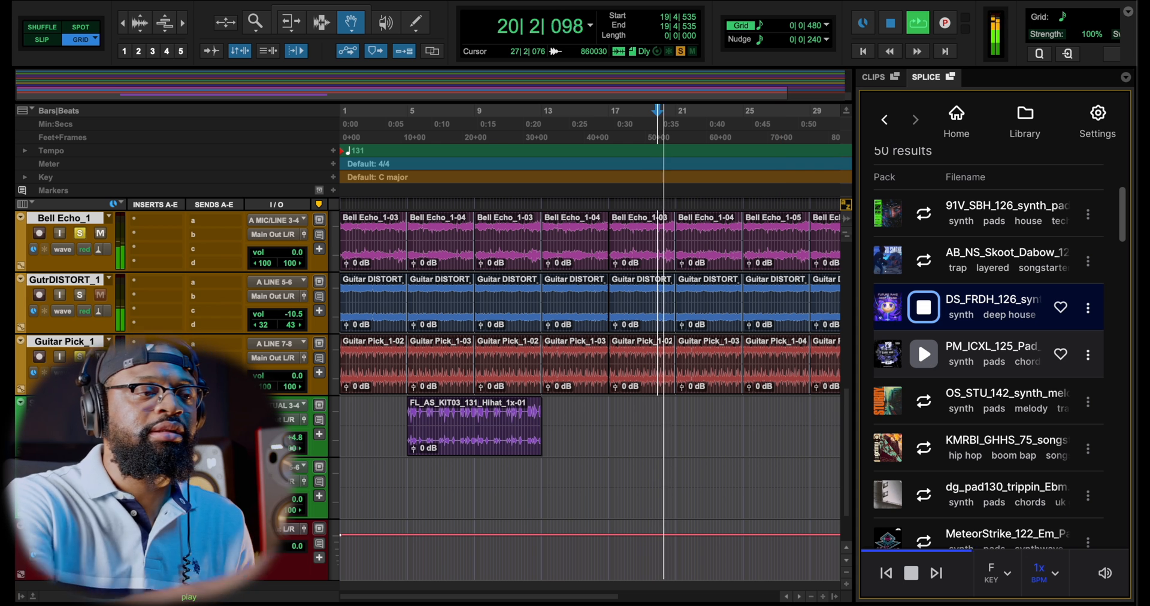